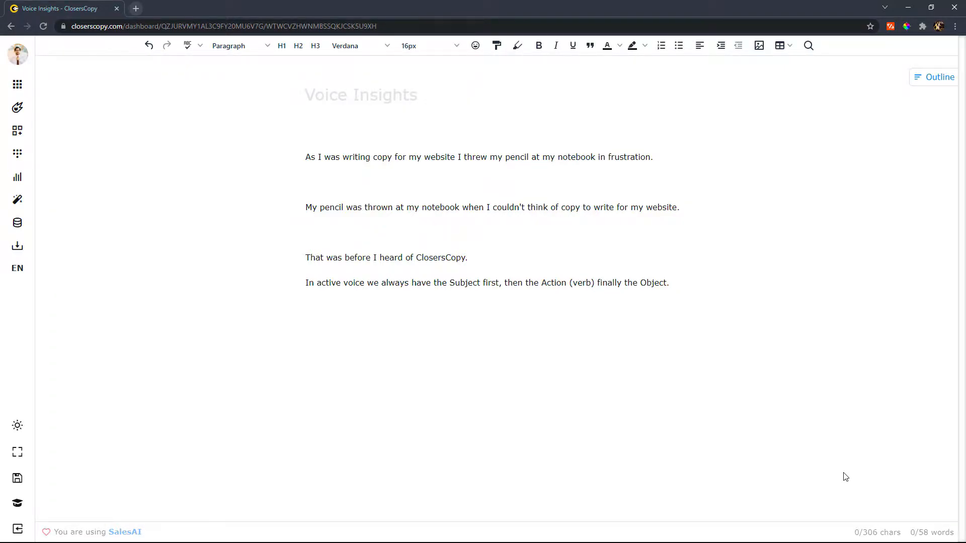
- View the Passive (1) insight flagging 'My pencil was thrown at my notebook...' as passive
left_click(467, 258)
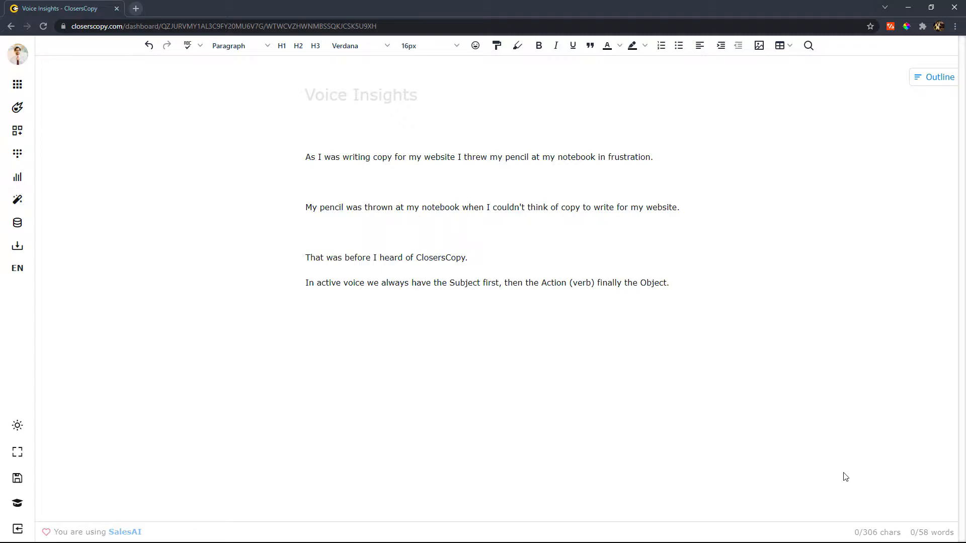
left_click(468, 258)
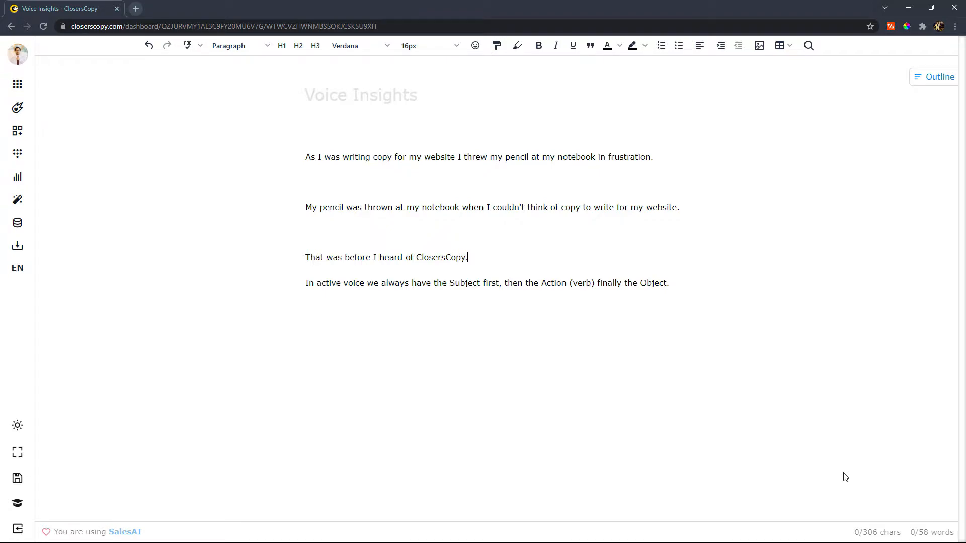
left_click(468, 258)
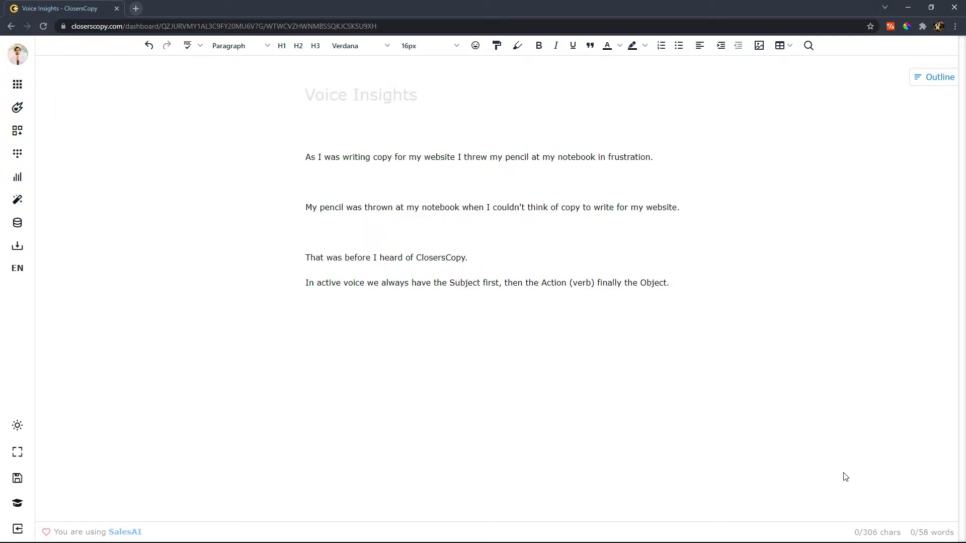
mouse_move(328, 322)
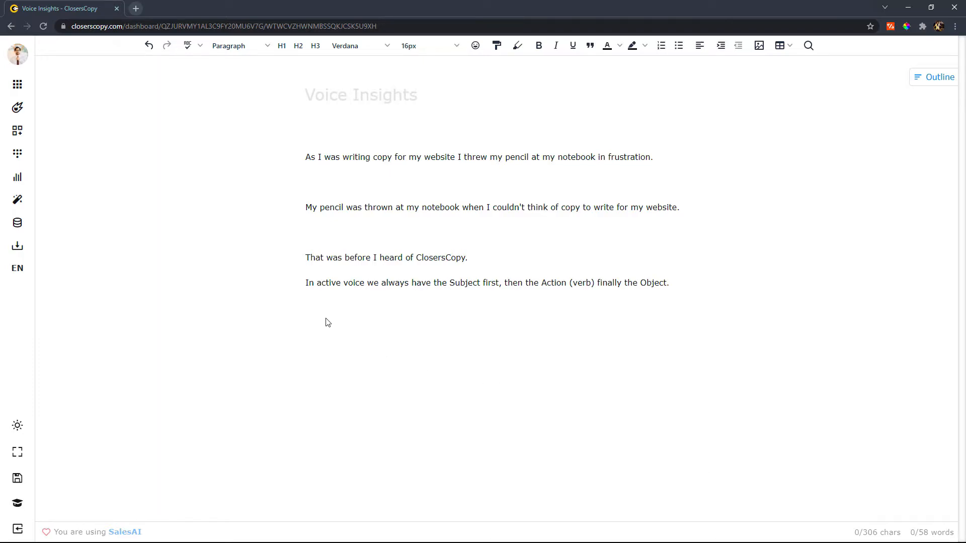
mouse_move(315, 303)
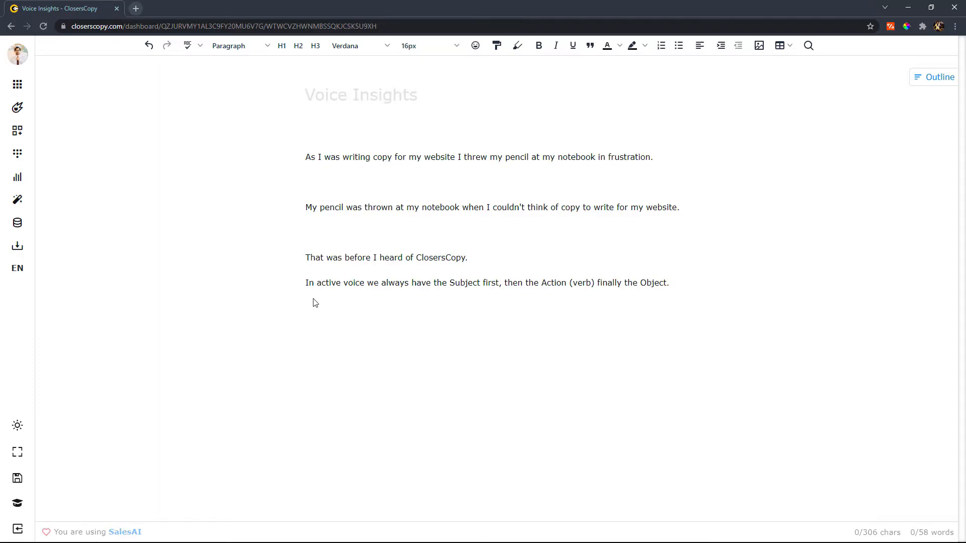
mouse_move(354, 310)
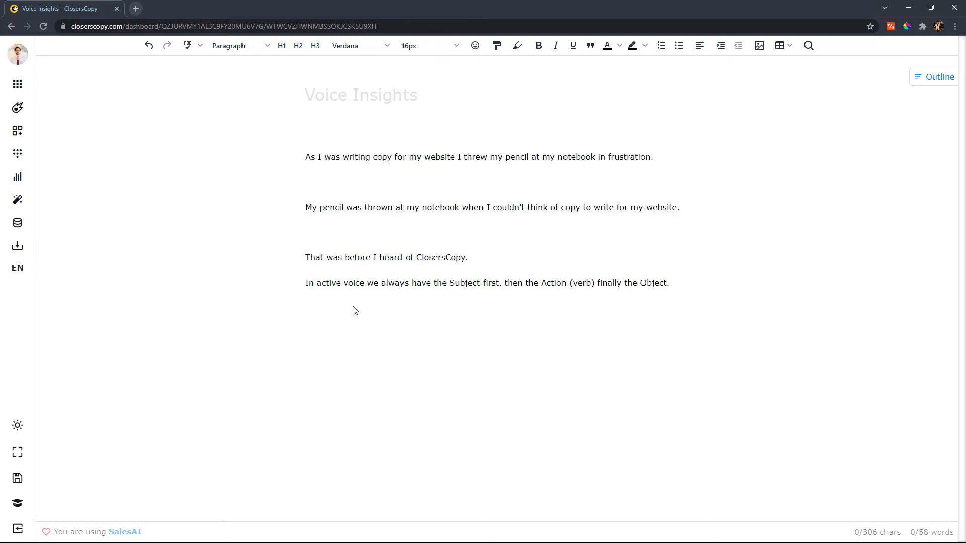
mouse_move(499, 309)
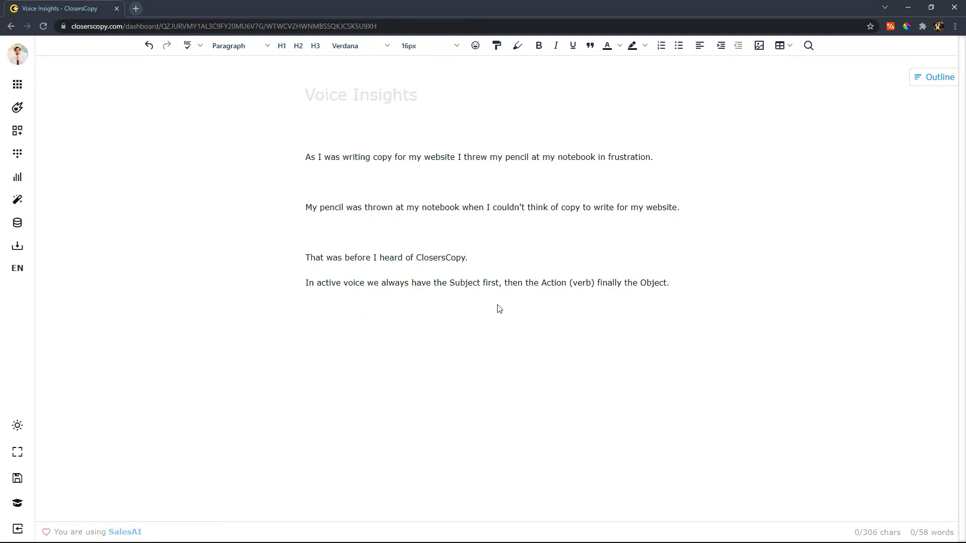
mouse_move(603, 311)
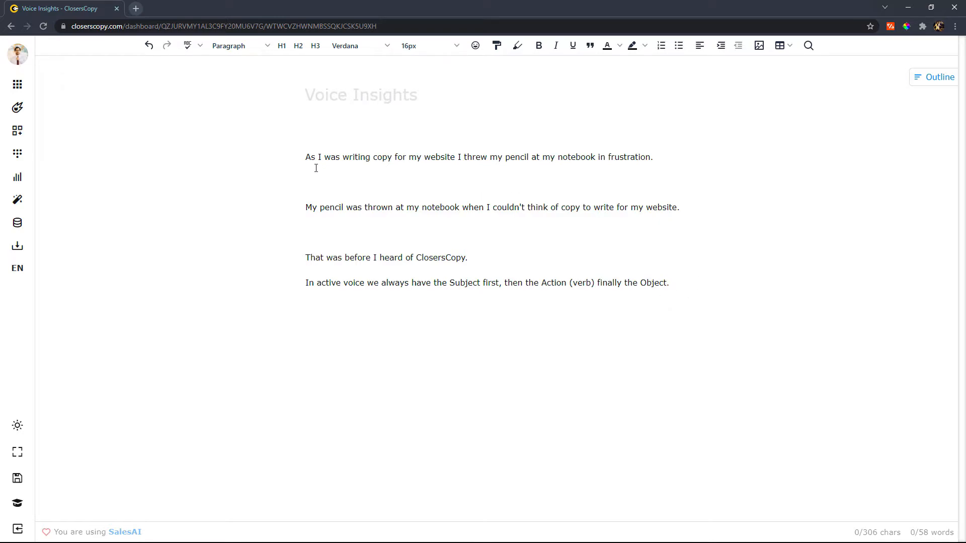
mouse_move(333, 179)
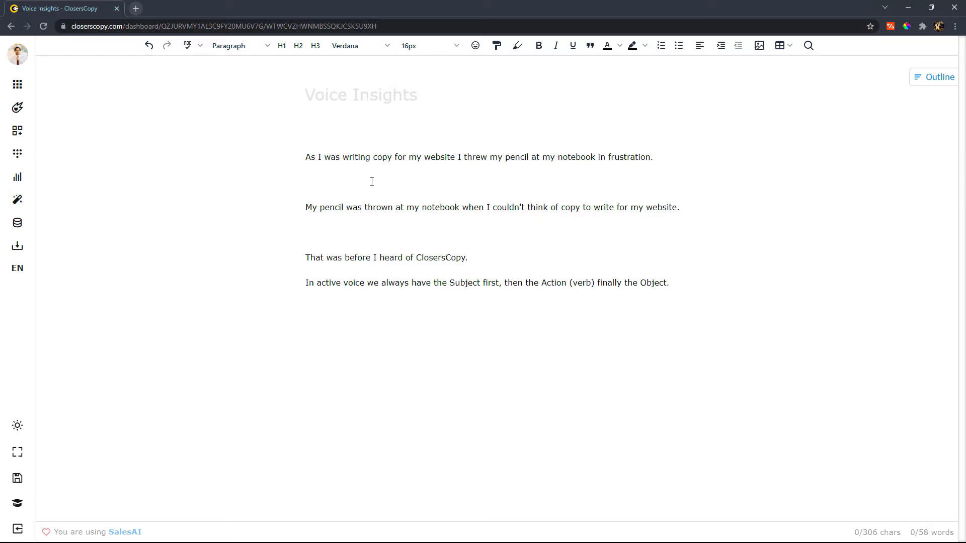
mouse_move(408, 180)
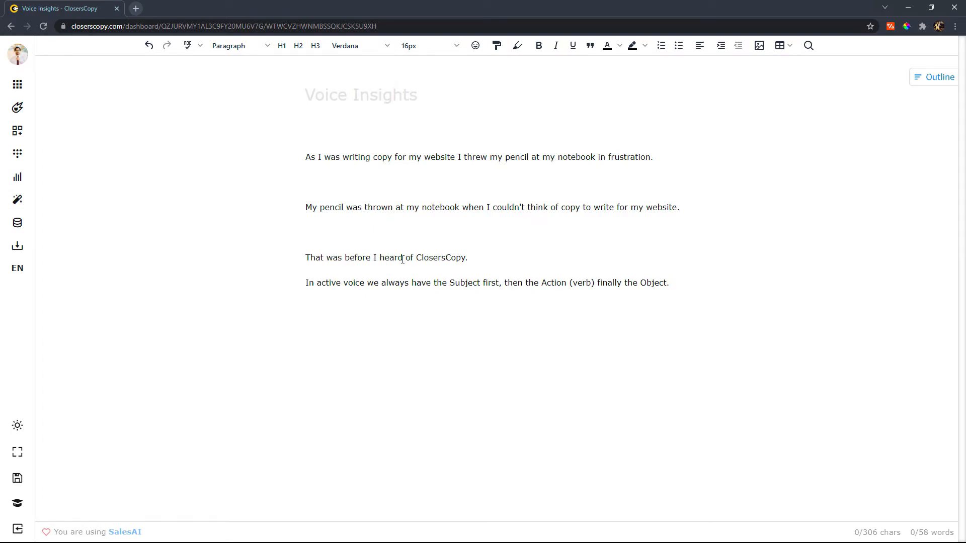
mouse_move(152, 185)
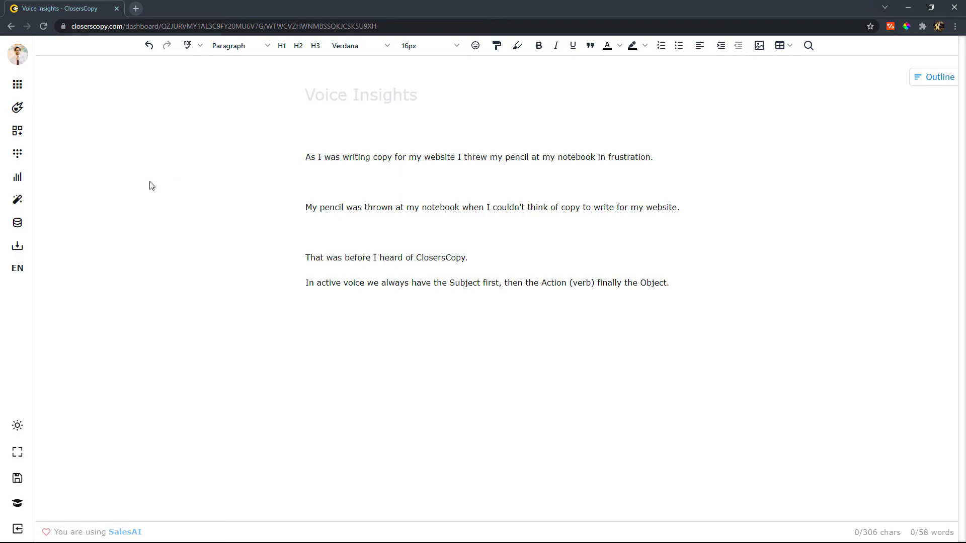
mouse_move(17, 177)
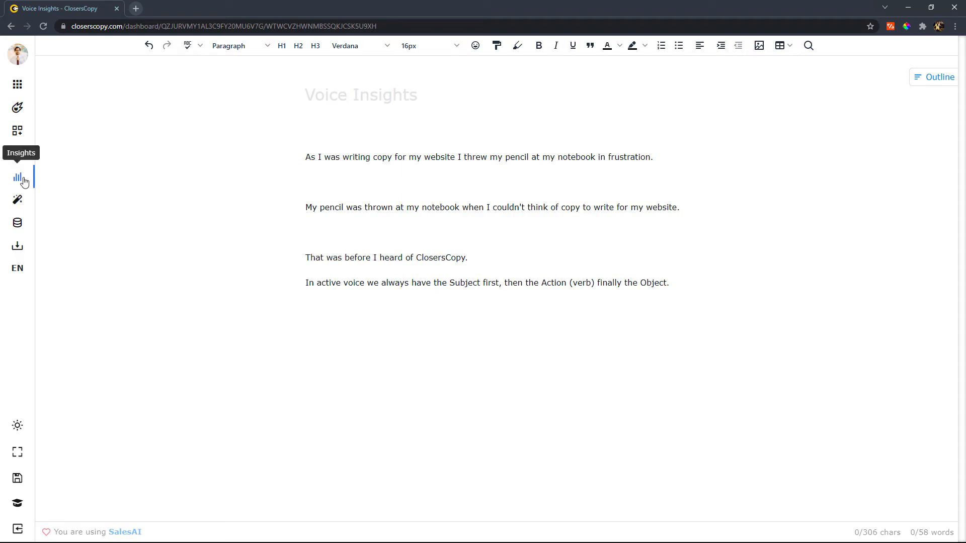
left_click(17, 177)
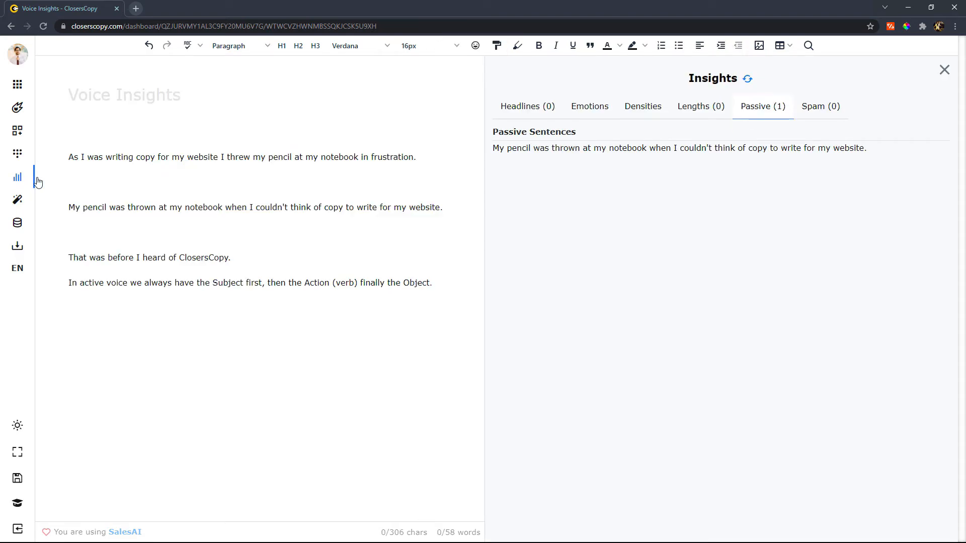
mouse_move(542, 164)
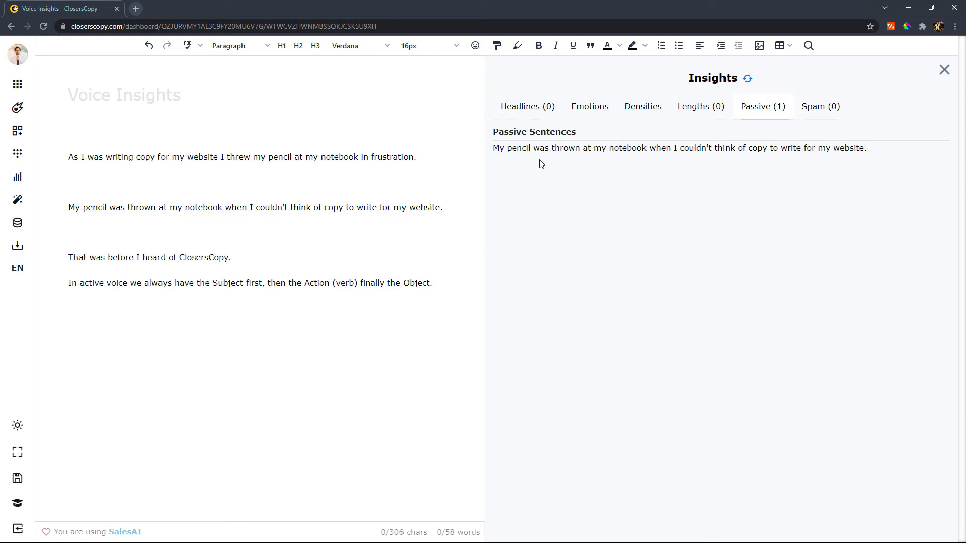
left_click(230, 257)
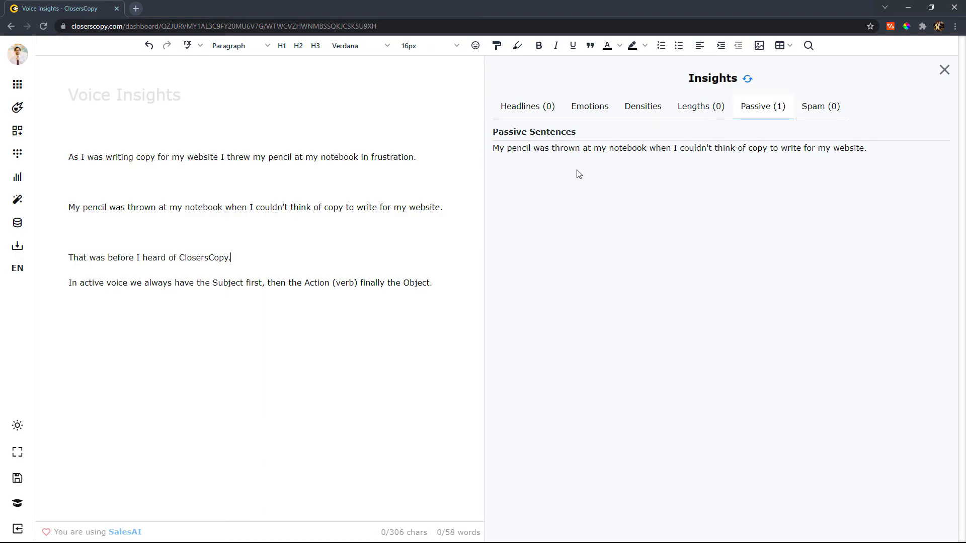
mouse_move(683, 181)
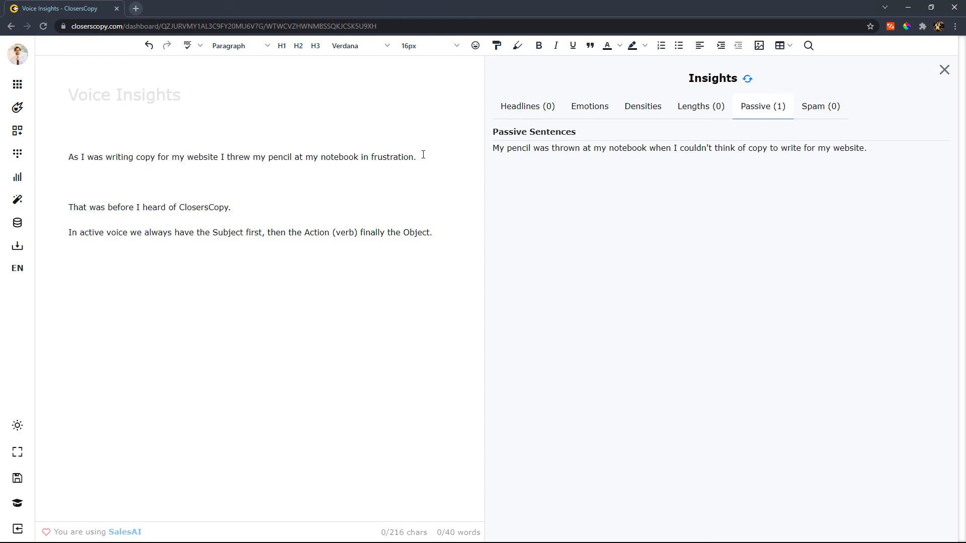
- Delete the pencil-thrown passive sentence and select the remaining active-voice first sentence
left_click_drag(69, 157, 416, 157)
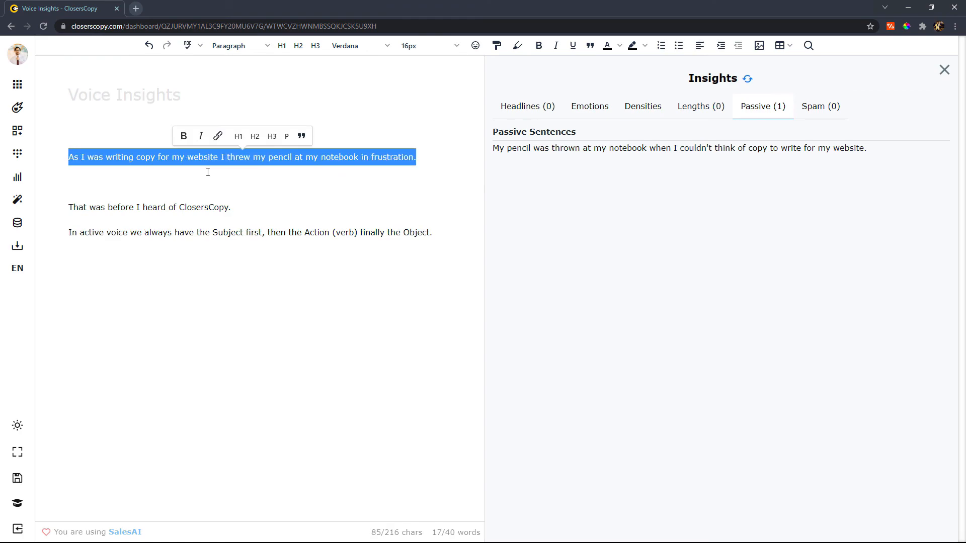